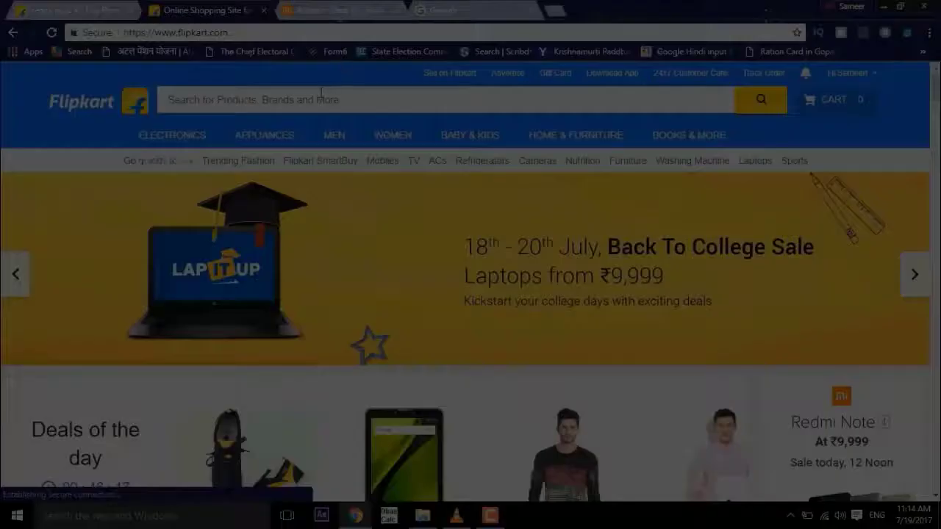
Search Flipkart for 'redmi note 4'.
text(re)
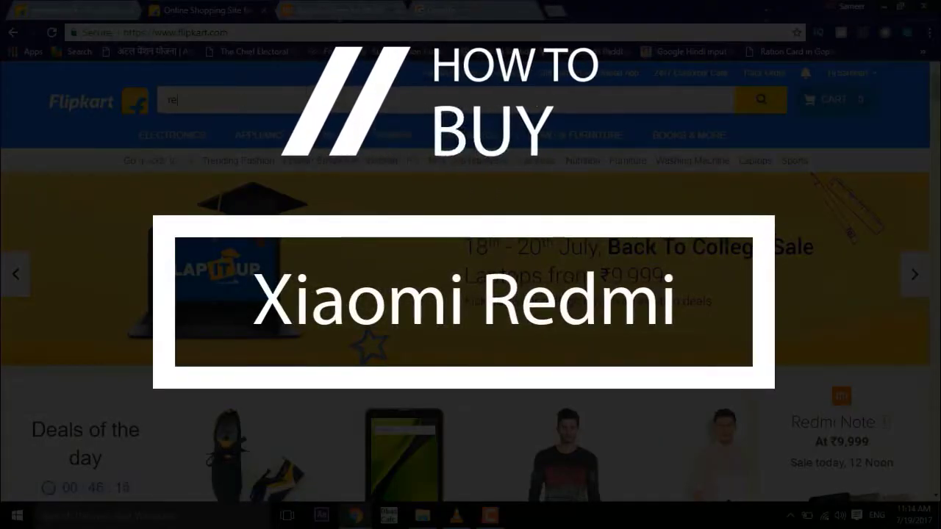
text(redmi n)
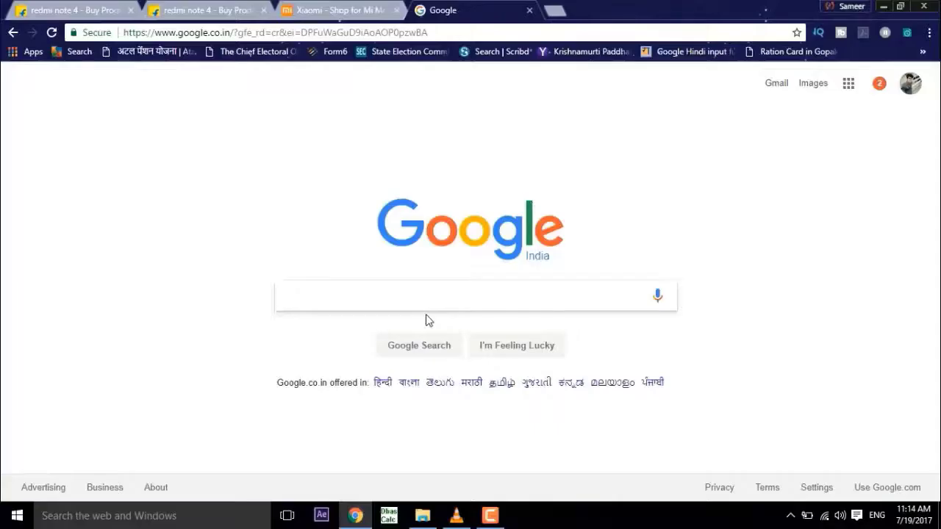
Search Google for 'fileshope' and add the FlipShope extension from the Chrome Web Store.
text(fileshope)
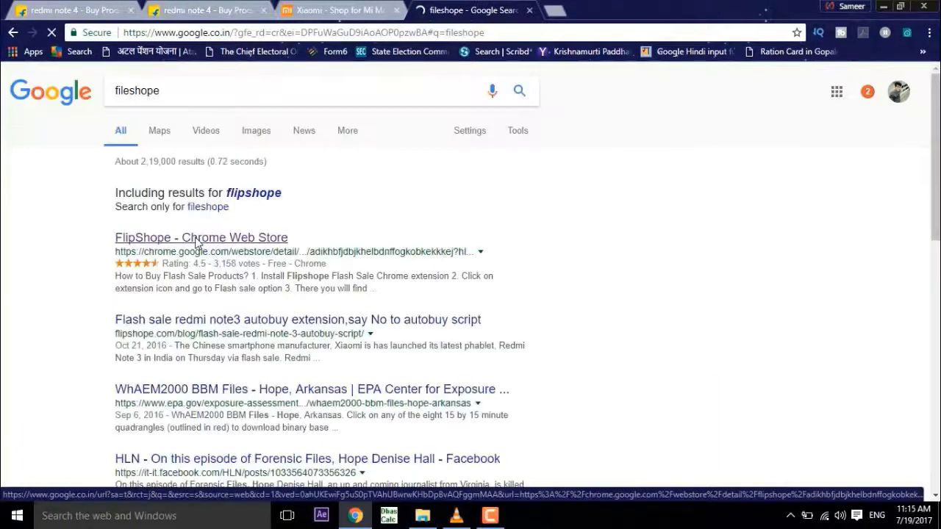
click(201, 237)
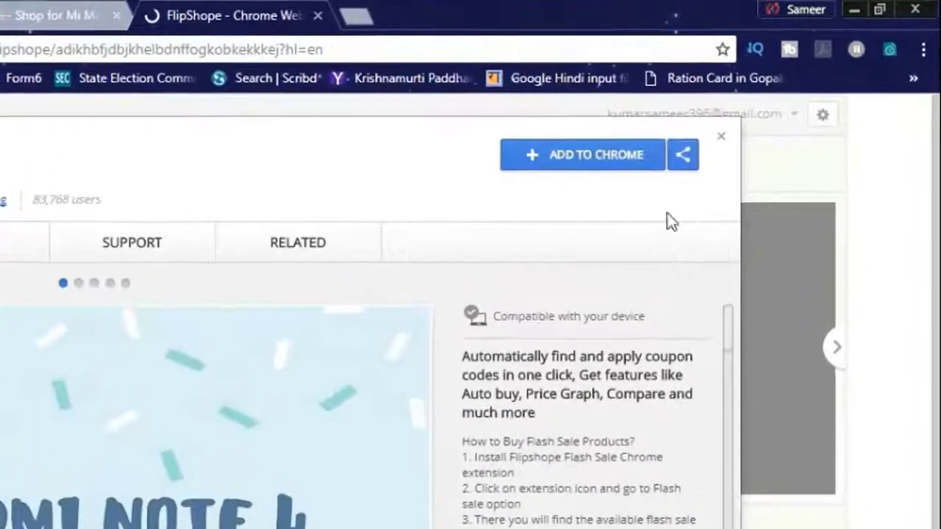
click(584, 154)
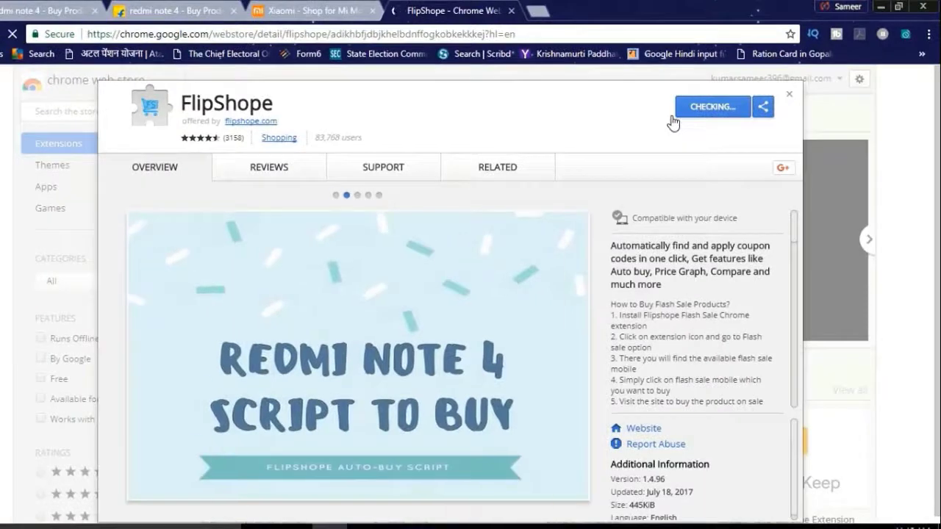
click(711, 107)
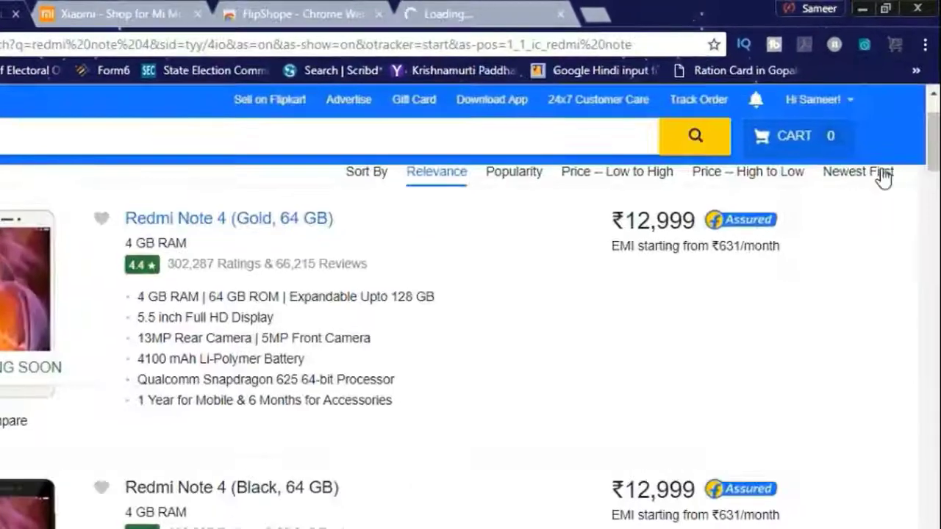
Go to Flipkart's Addresses settings via the account menu and start a new address.
click(813, 102)
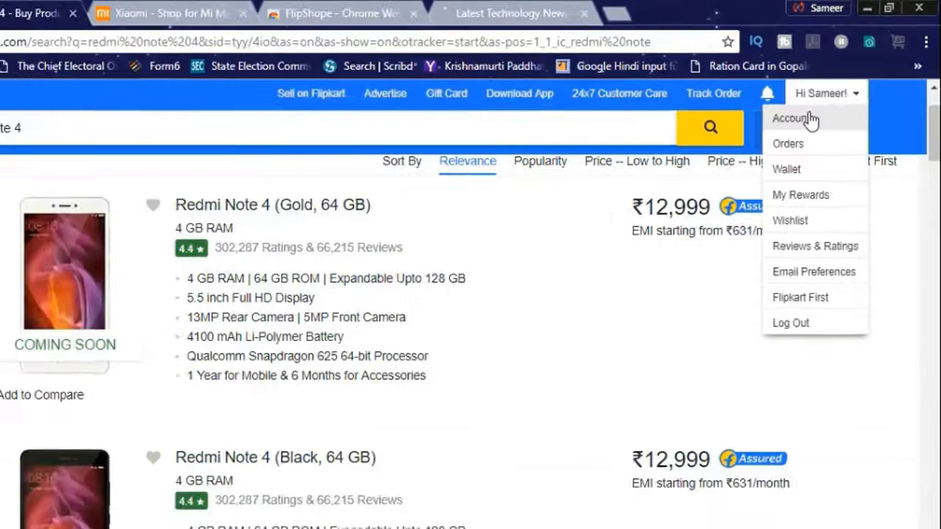
click(793, 118)
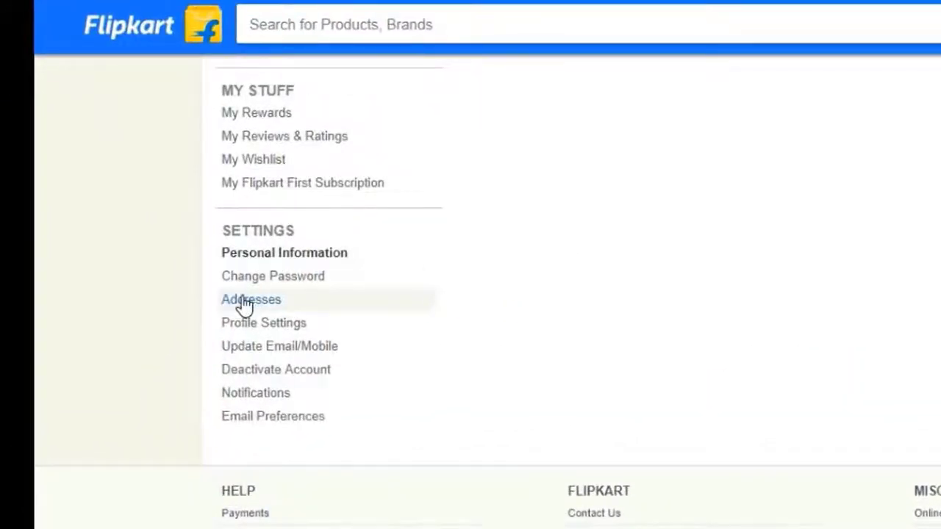
click(250, 299)
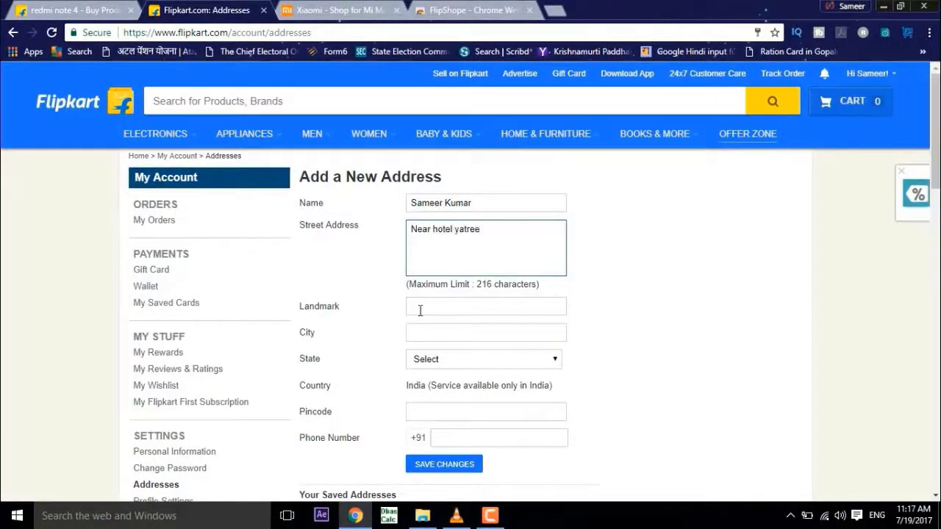
click(313, 10)
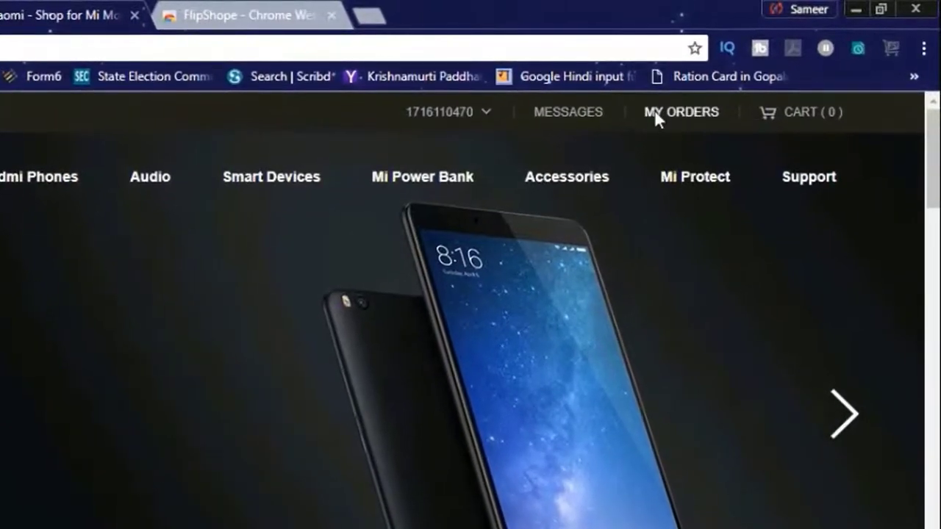
View the Mi store's MY ORDERS page, which lists no open orders.
click(681, 112)
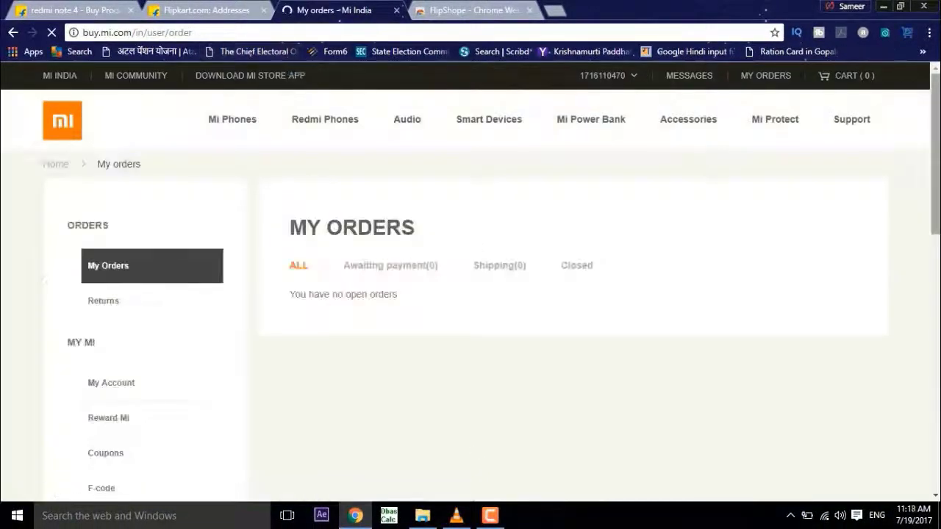
scroll(down, 3)
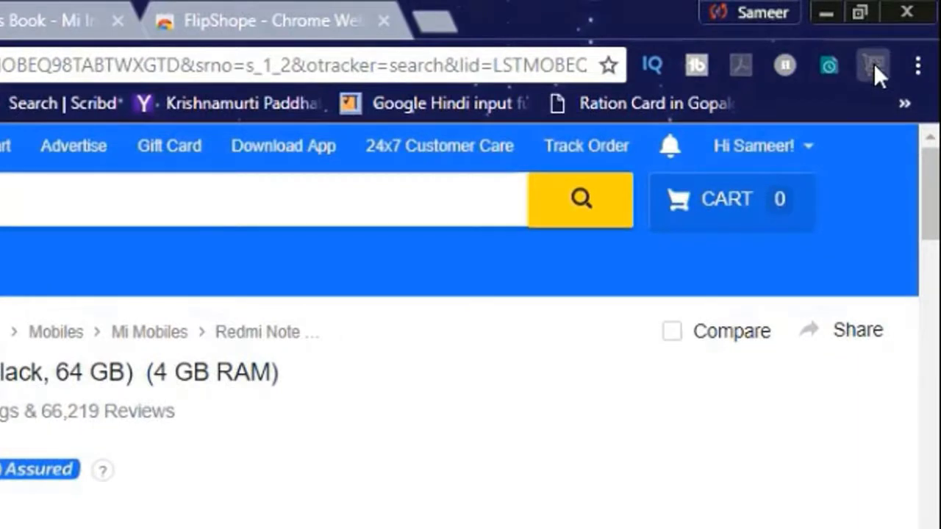
In FlipShope's Flash Sale list, tick Flipkart auto-buy for Redmi Note 4 64GB 4GB.
click(753, 145)
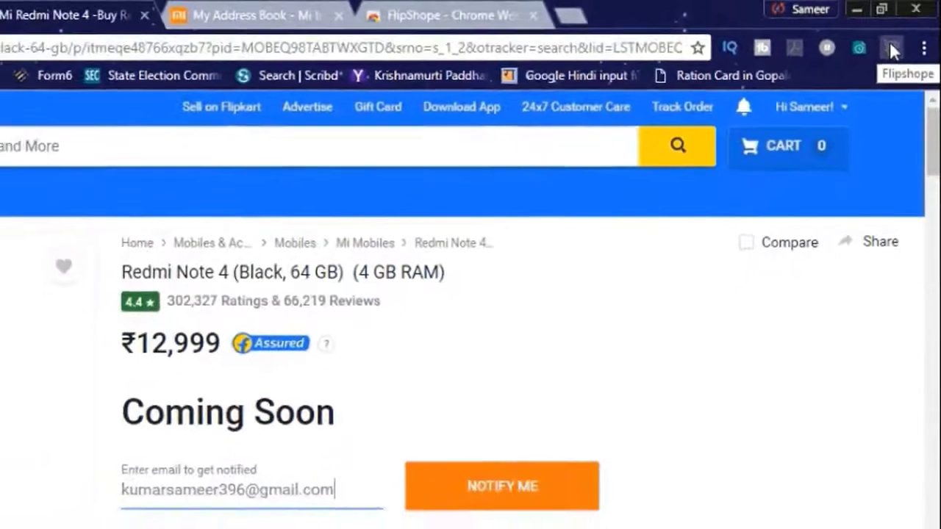
click(901, 47)
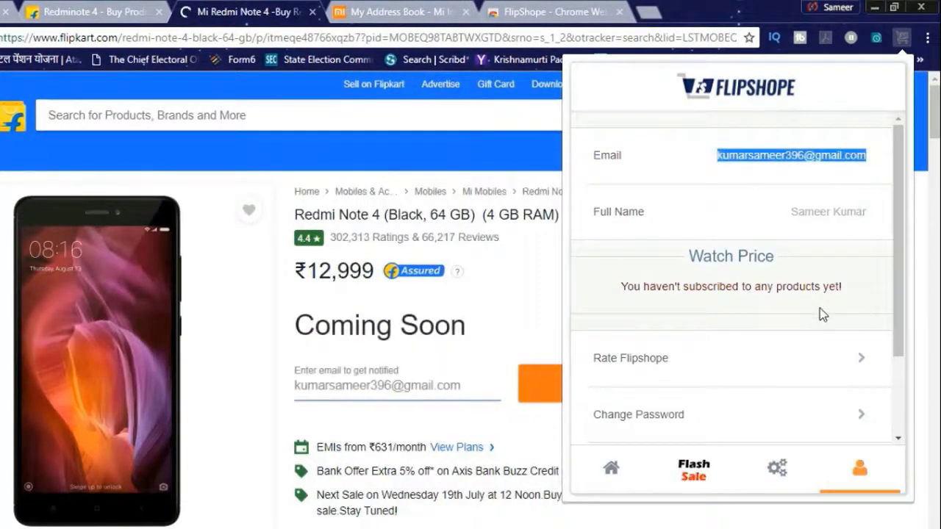
click(692, 470)
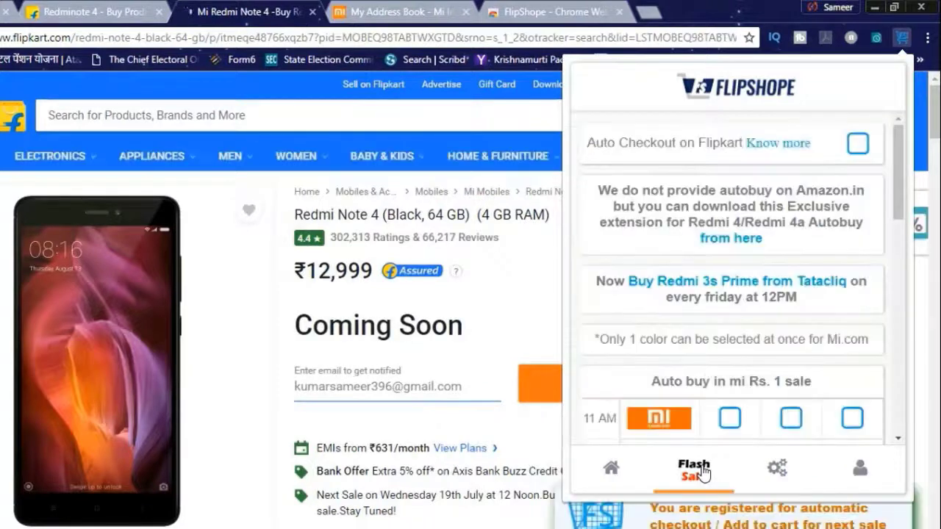
scroll(down, 3)
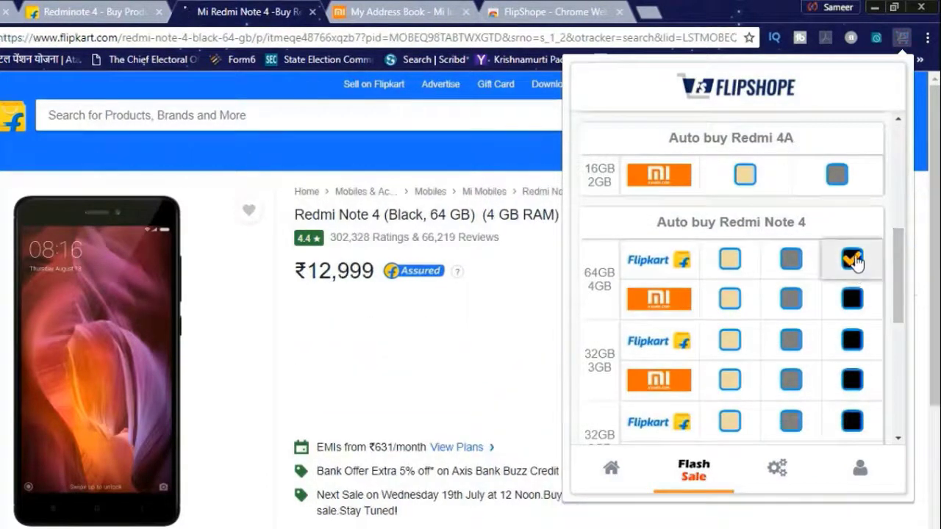
click(851, 259)
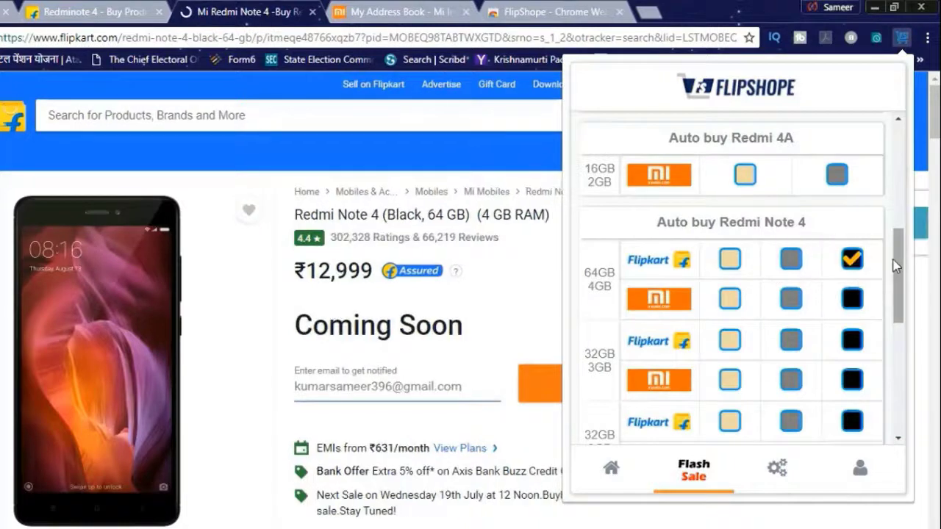
click(851, 259)
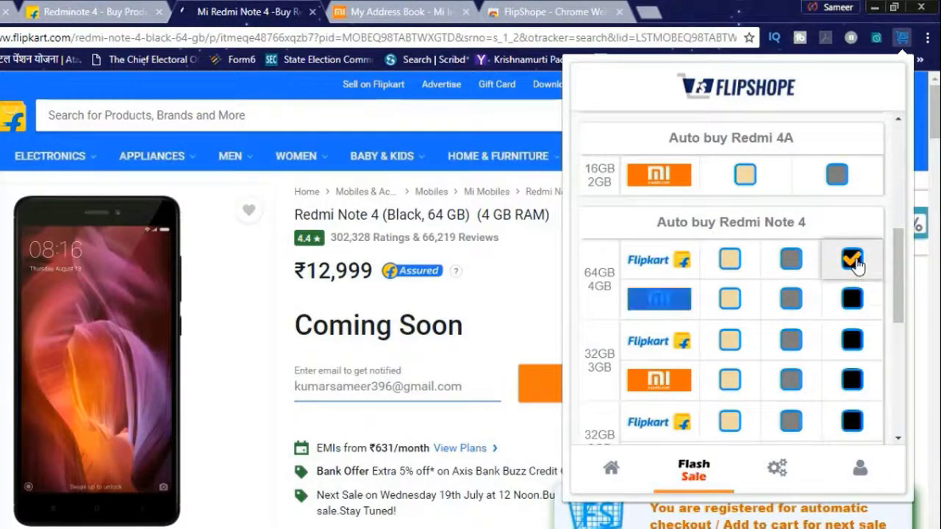
Close and reopen the FlipShope panel, returning to its Flash Sale options.
click(901, 37)
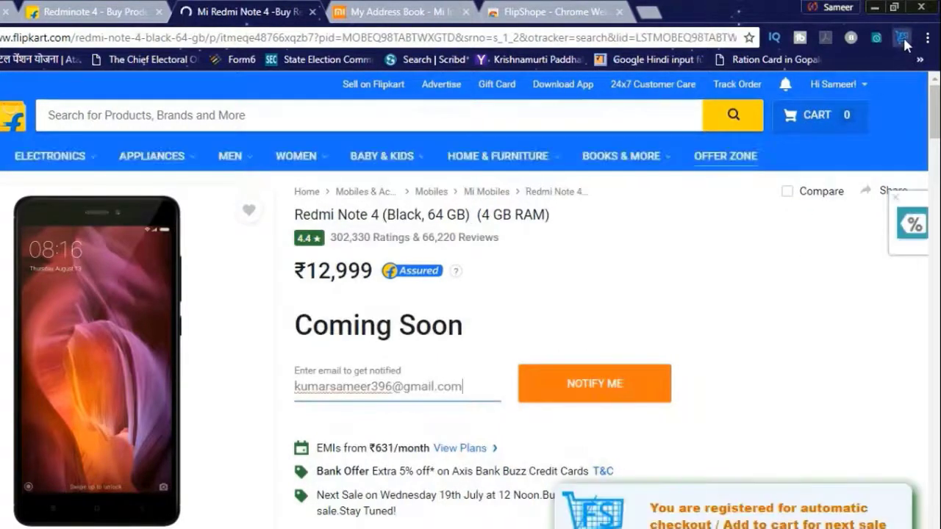
click(902, 37)
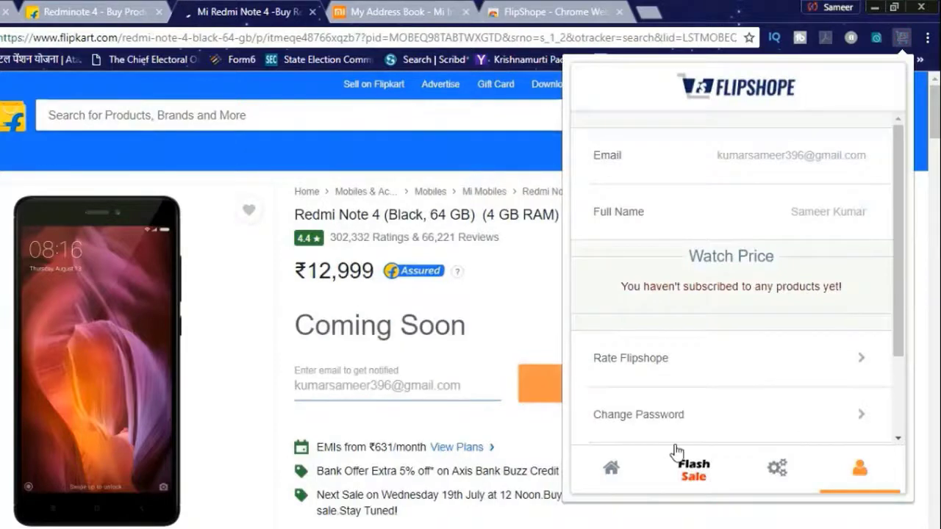
click(694, 469)
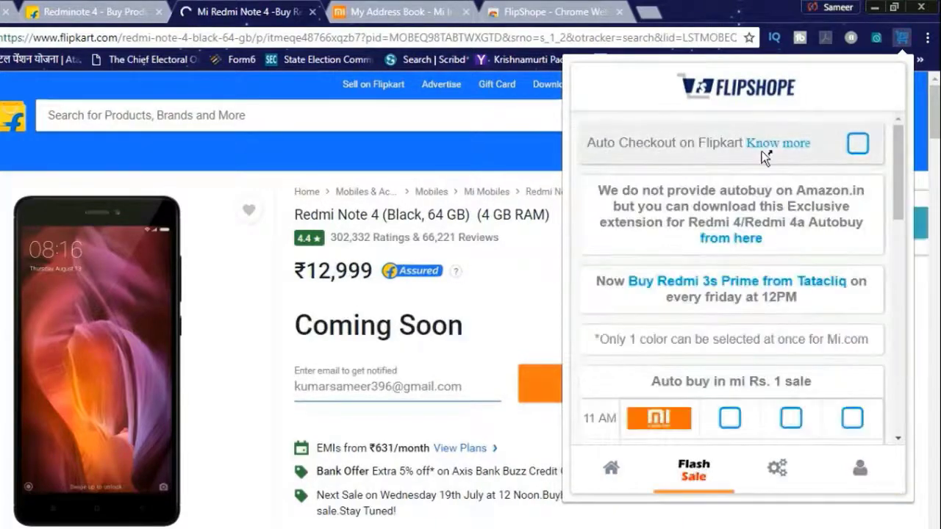
click(858, 143)
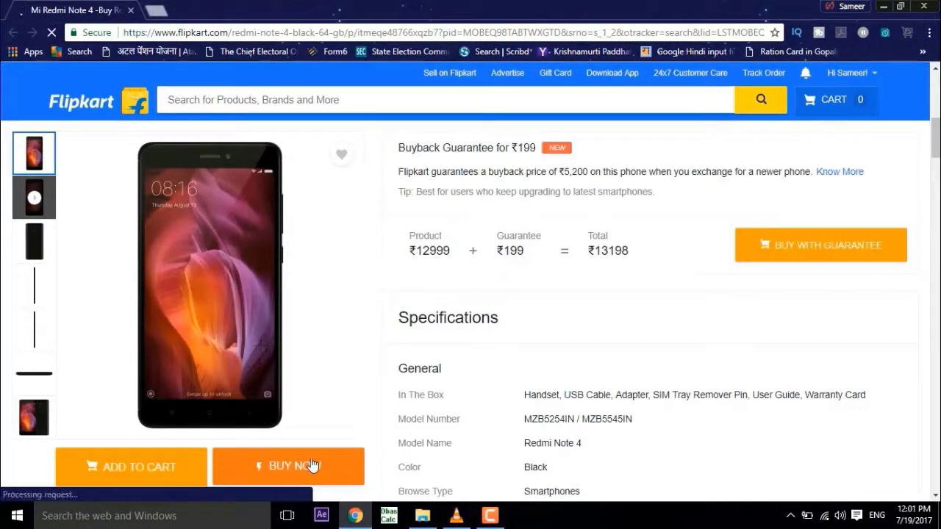
Attempt BUY NOW on the 64GB Redmi Note 4 product page, retrying once.
click(287, 467)
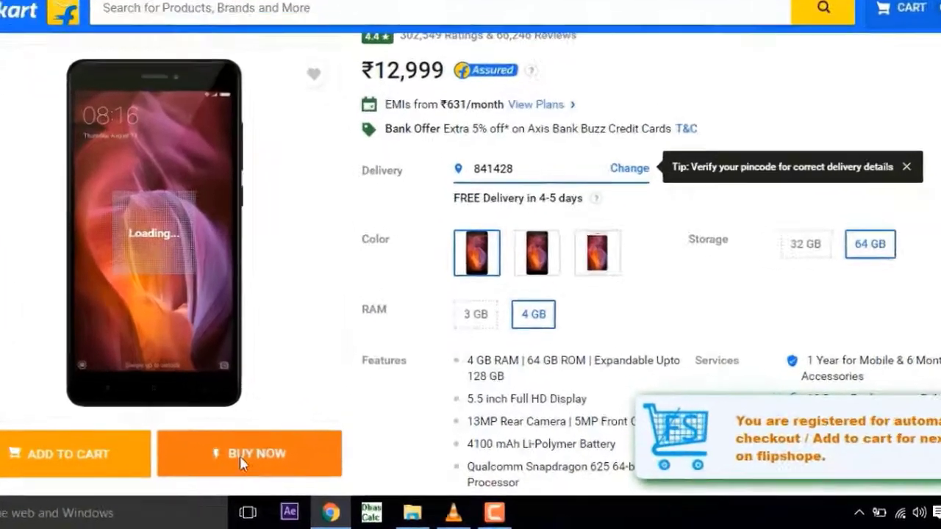
click(249, 453)
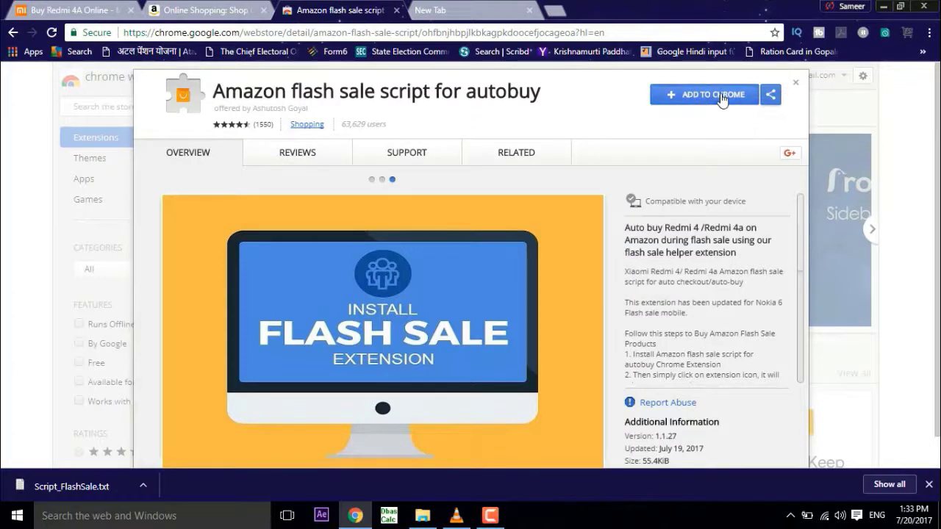
Add the Amazon flash sale script for autobuy extension to Chrome and confirm.
click(704, 94)
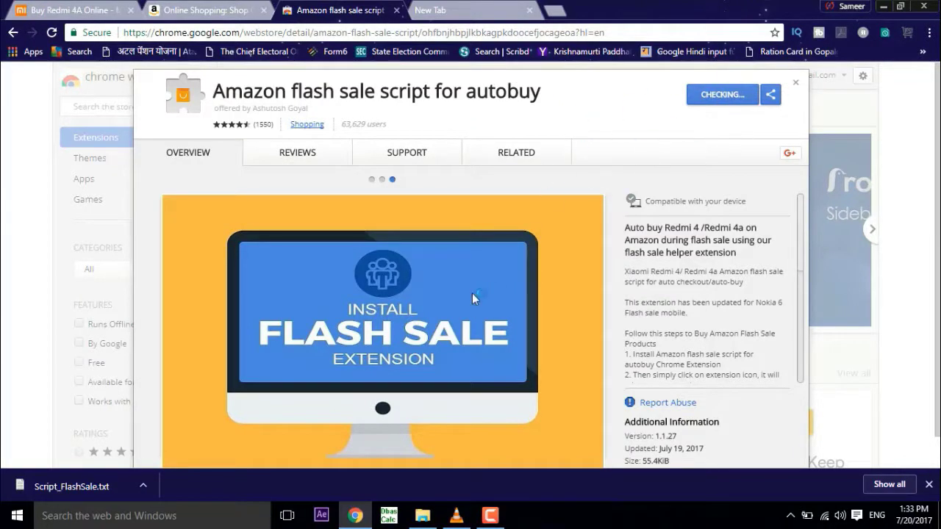
click(721, 94)
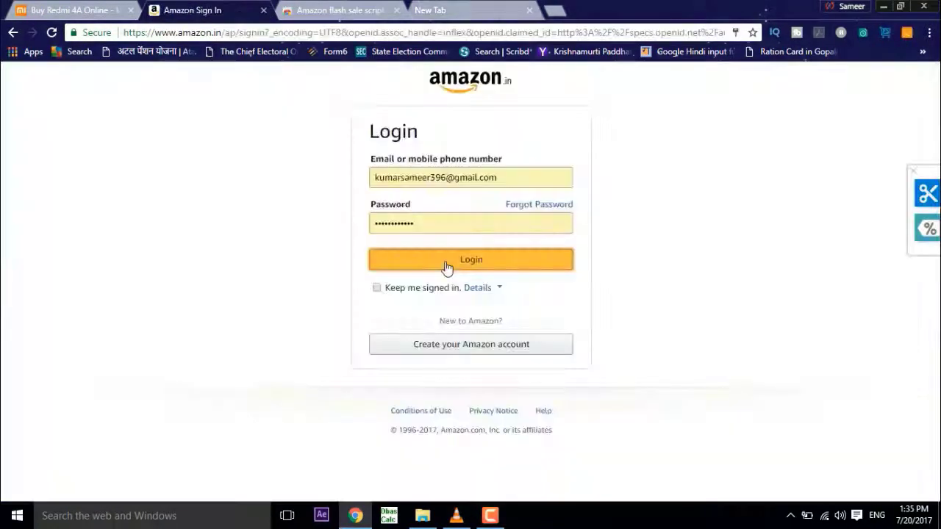
Search Amazon for 'redmi 4a' and bring up the flash sale script's opt-in page.
click(470, 259)
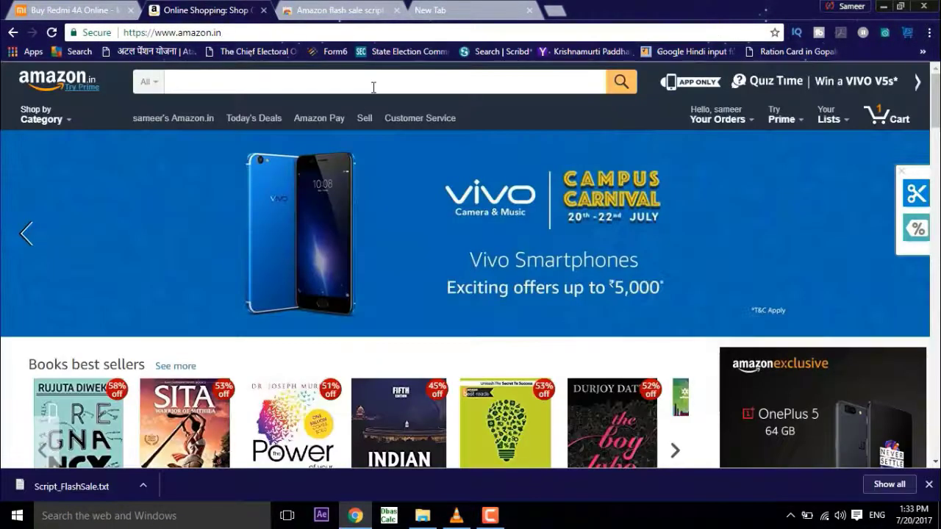
text(redmi 4a)
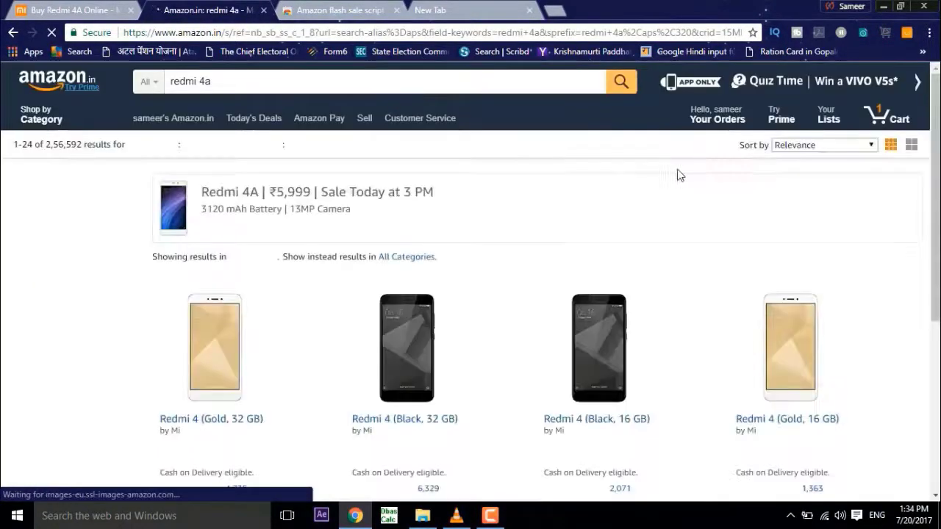
click(906, 33)
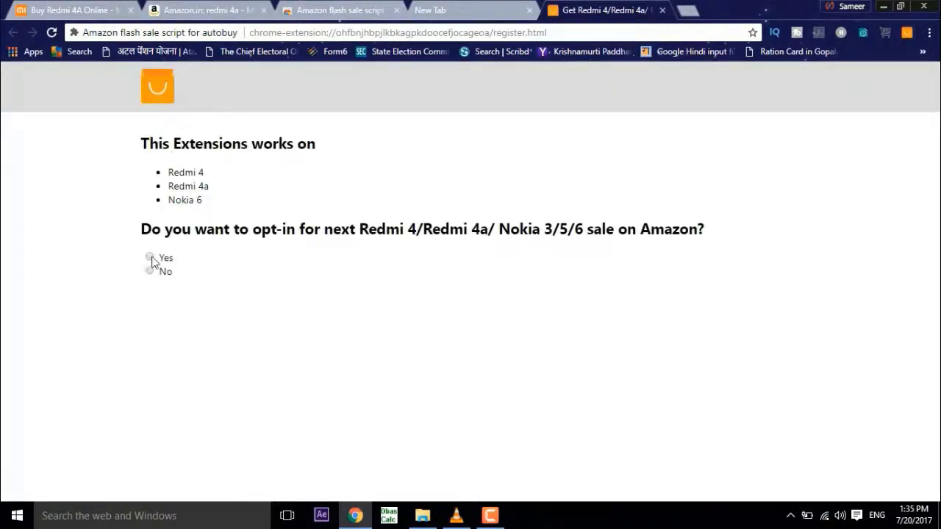
Choose Yes and 'Add to my cart, I'll checkout myself', then save the registration.
click(149, 258)
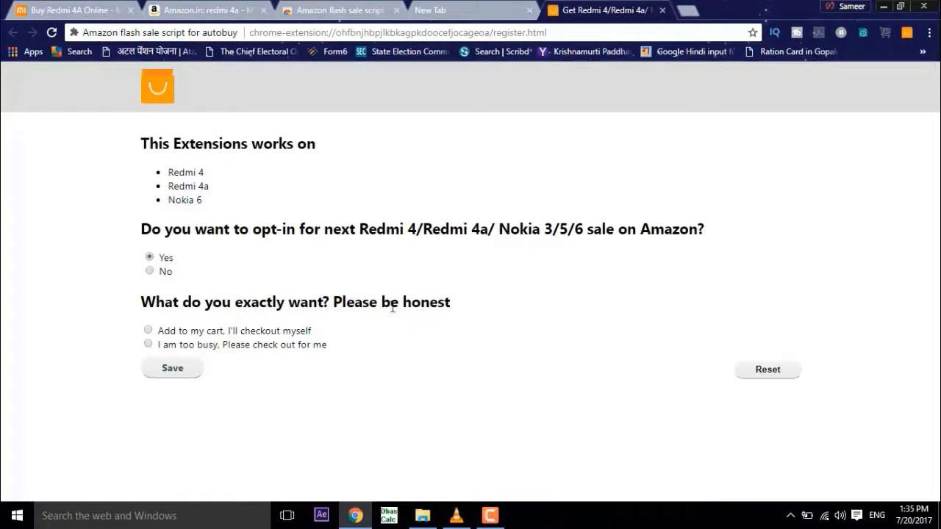
click(171, 368)
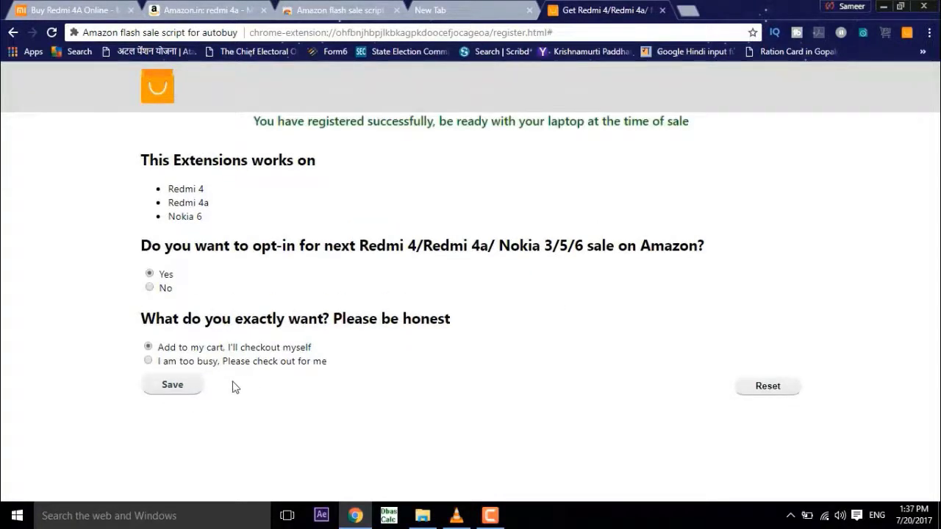
click(172, 385)
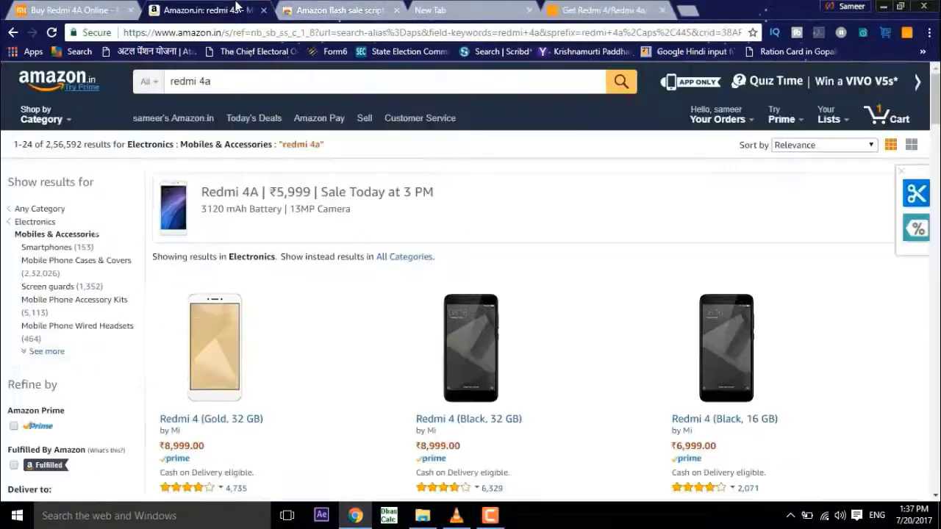
Return to the Redmi 4A results and open the 'Sale Today at 3 PM' ₹5,999 banner.
click(316, 192)
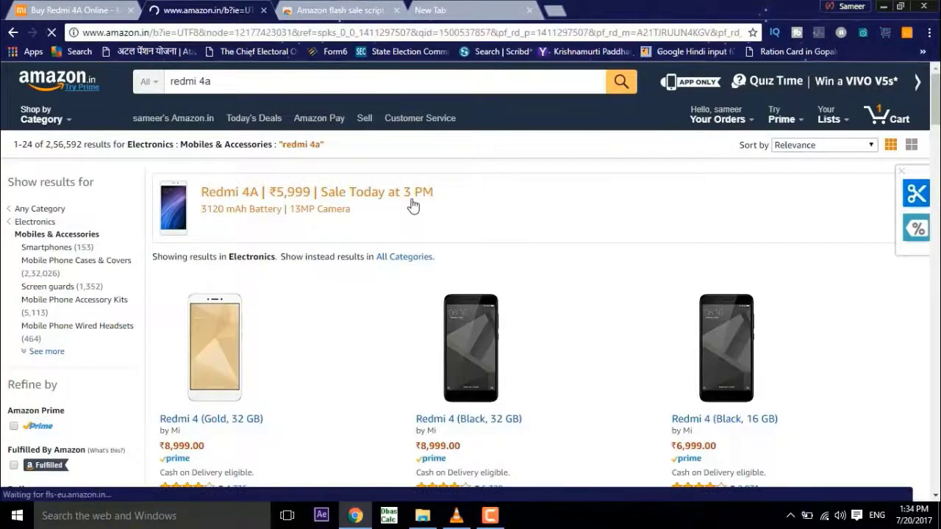
click(317, 192)
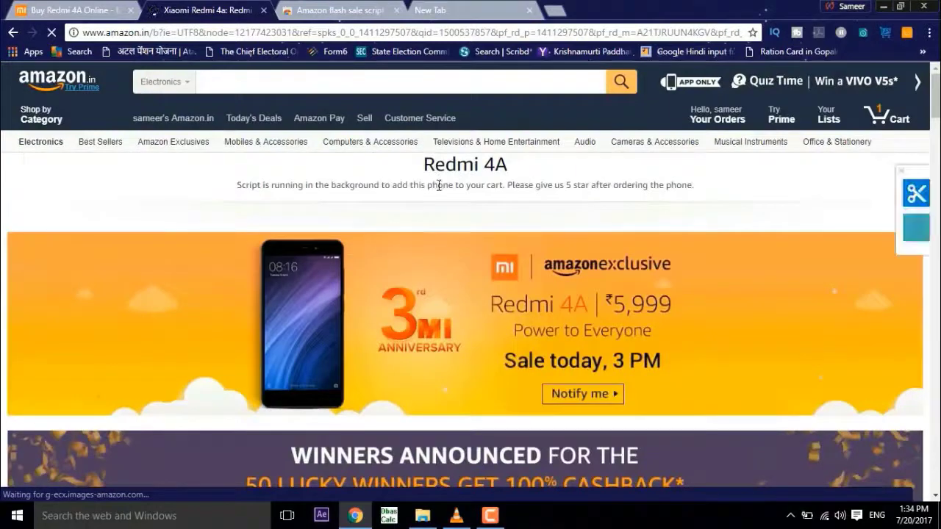